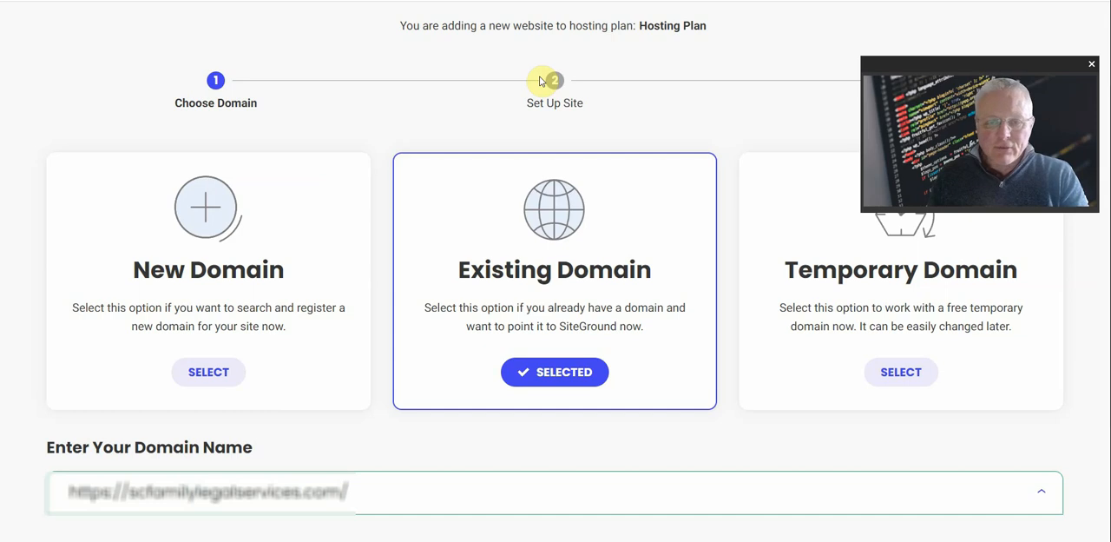
mouse_move(455, 256)
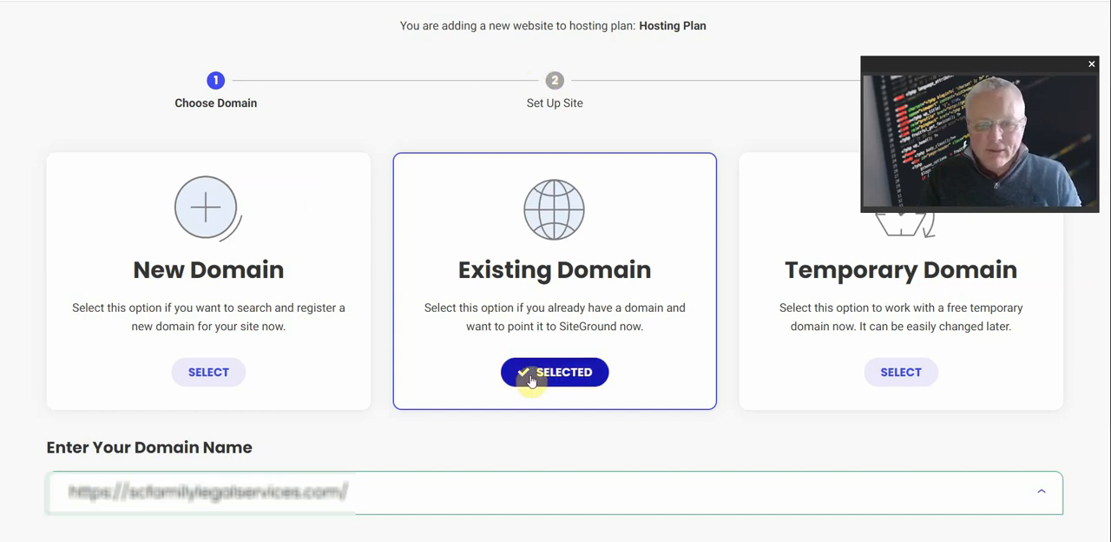
- Continue with the existing domain to the site setup step
scroll("down", 3)
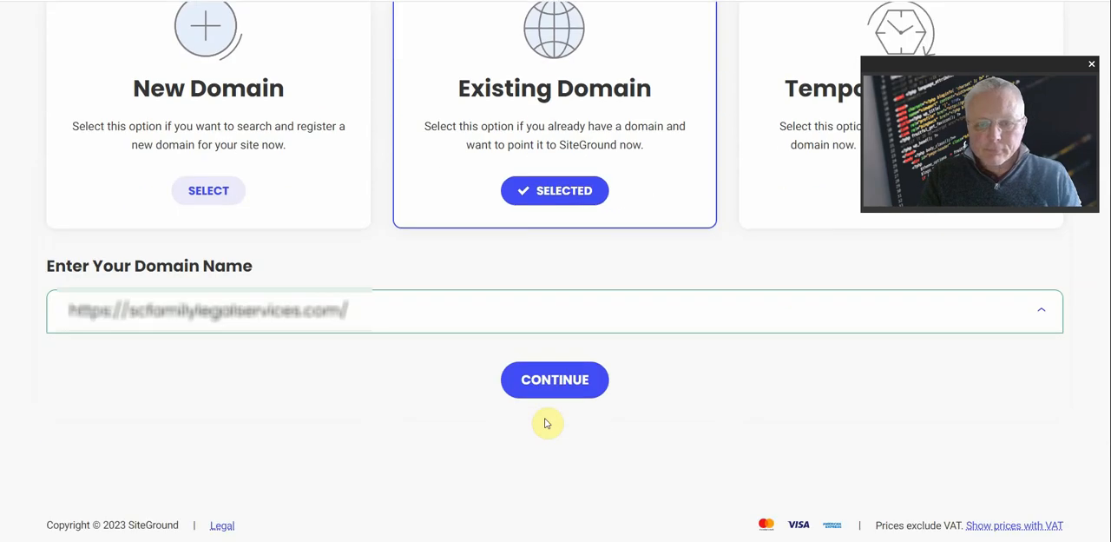
left_click(555, 379)
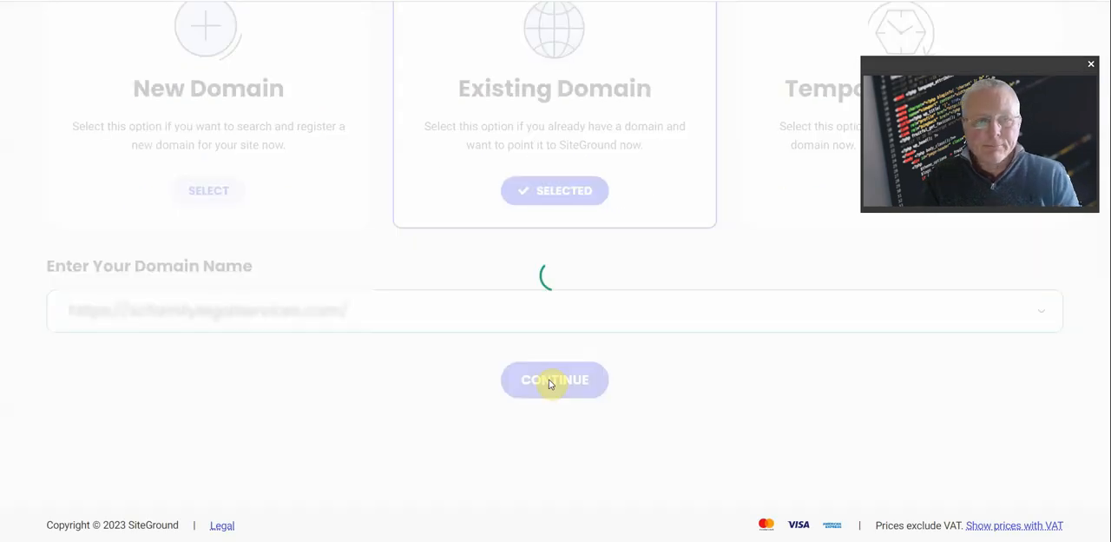
left_click(553, 379)
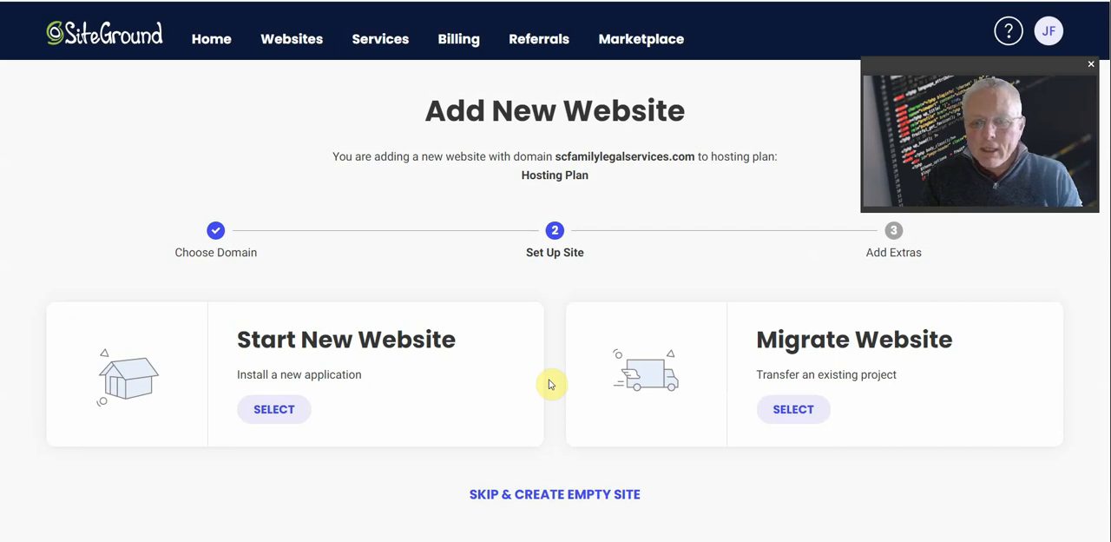
- Choose Migrate Website with Superfast WordPress Automigration and continue to extras
left_click(792, 409)
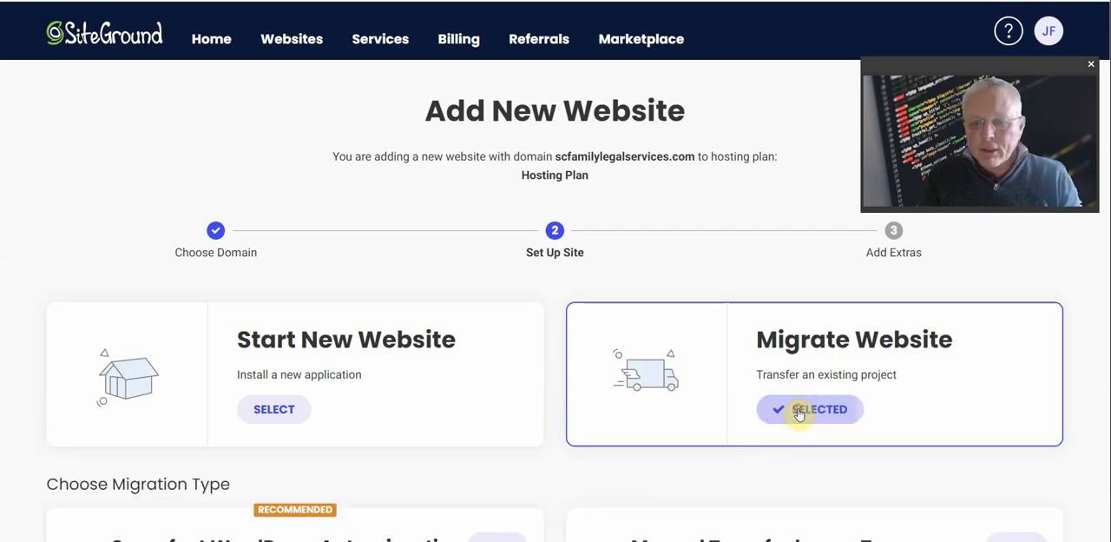
scroll("down", 3)
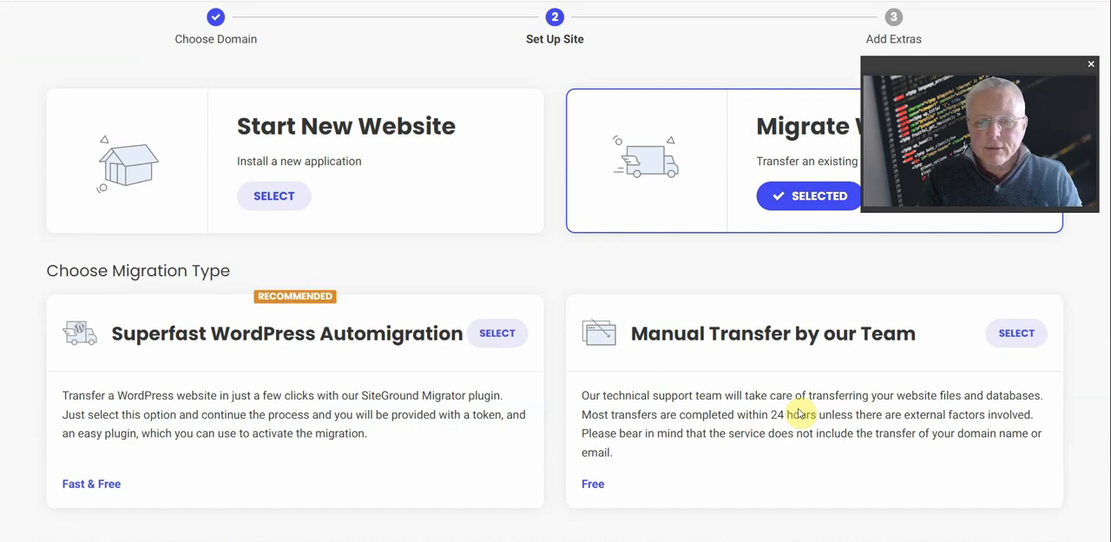
scroll("down", 3)
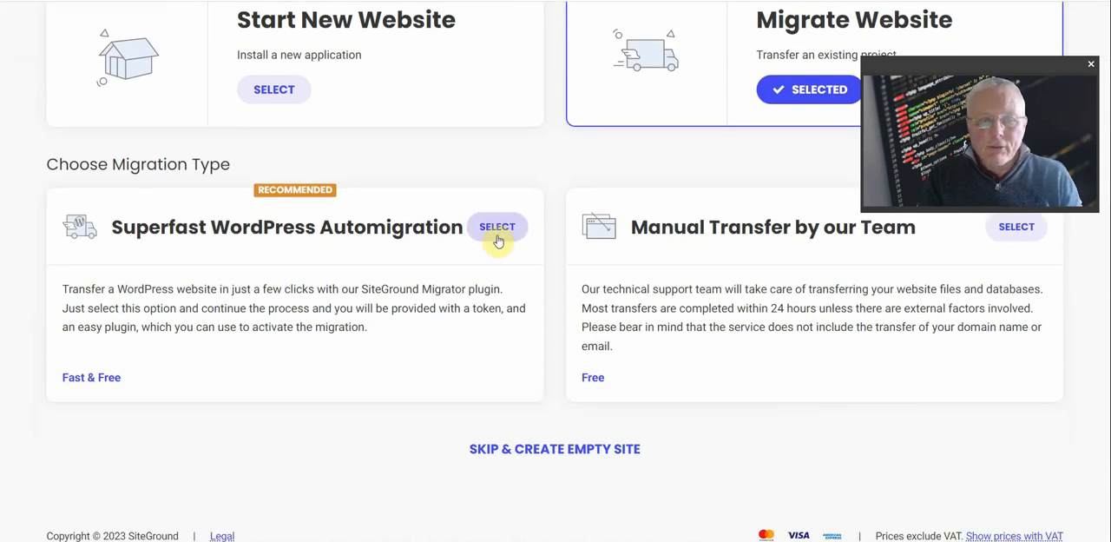
left_click(497, 227)
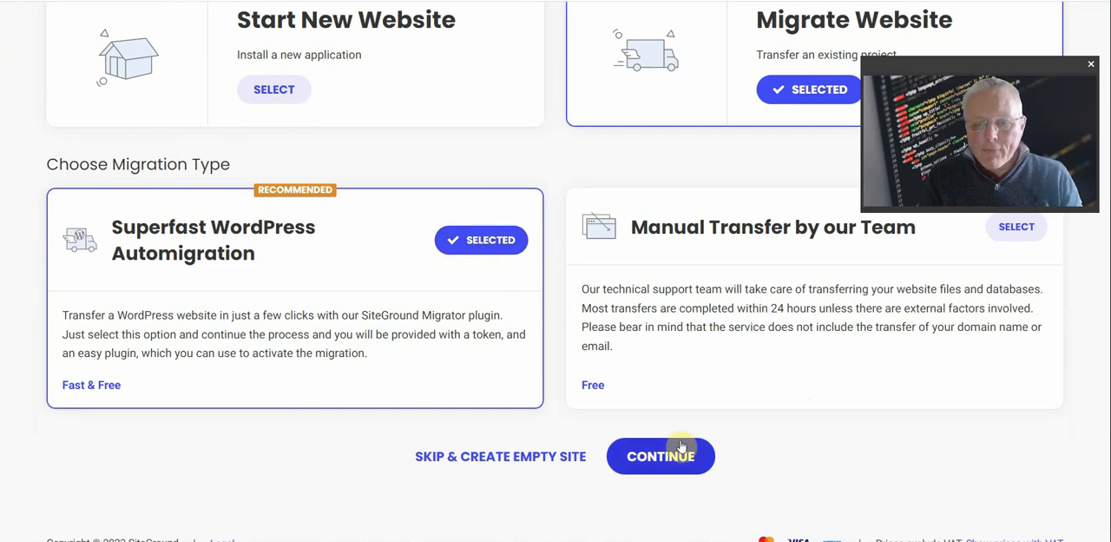
left_click(660, 456)
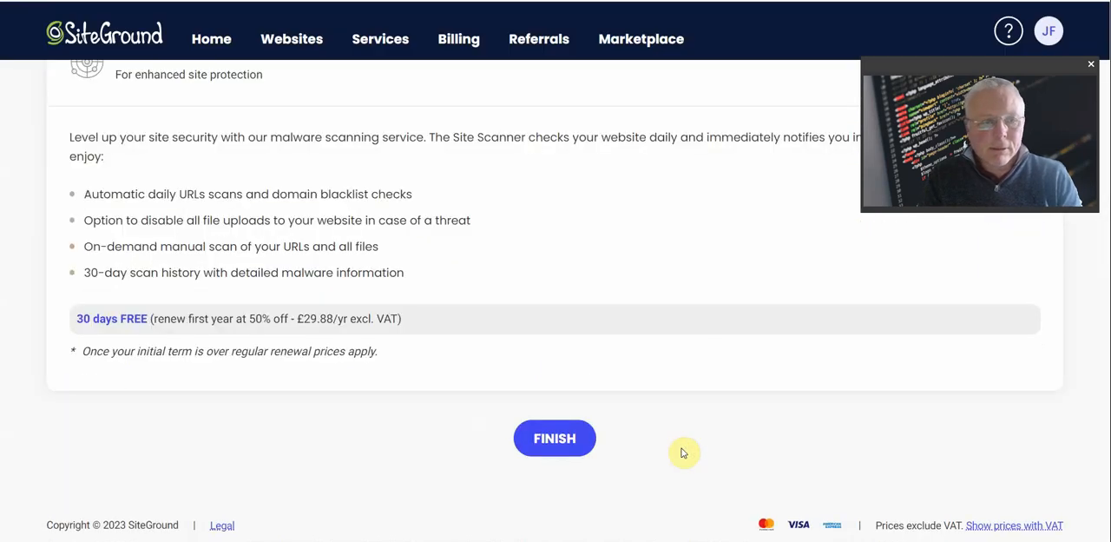
mouse_move(684, 451)
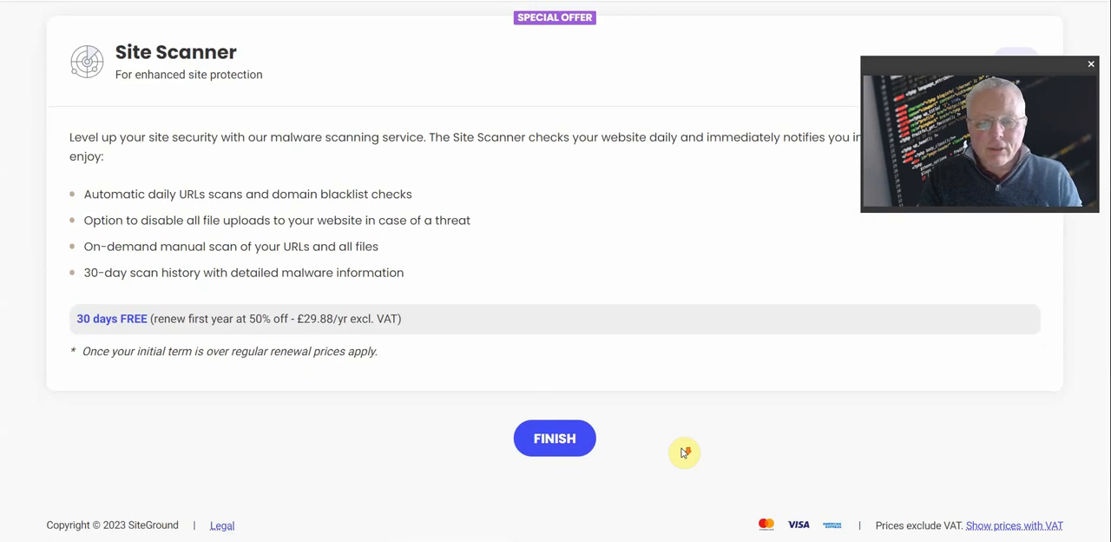
- Finish the new website setup, skipping the Site Scanner offer
left_click(554, 438)
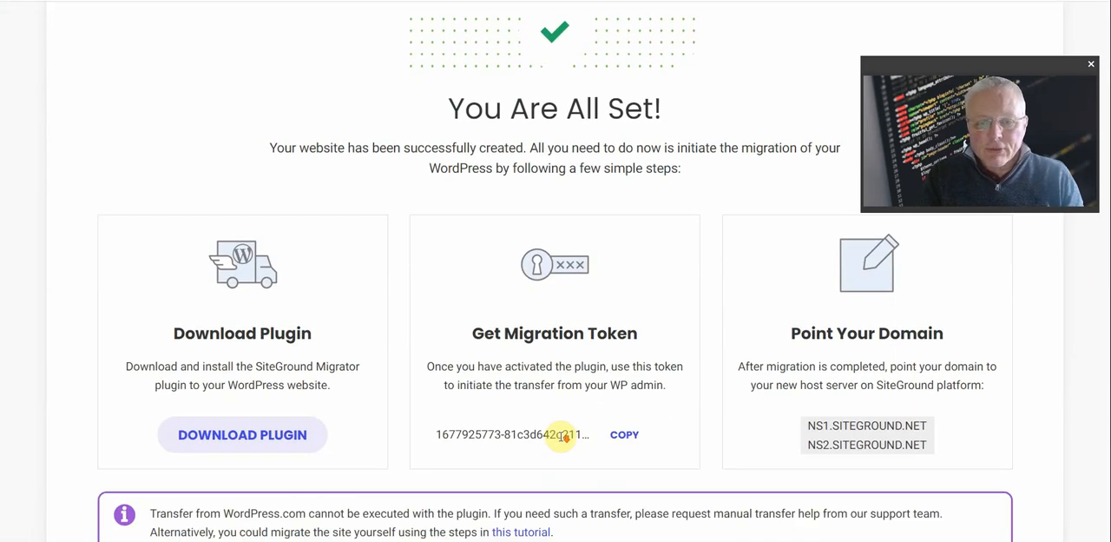
- Copy the migration token from the SiteGround confirmation page
left_click(624, 434)
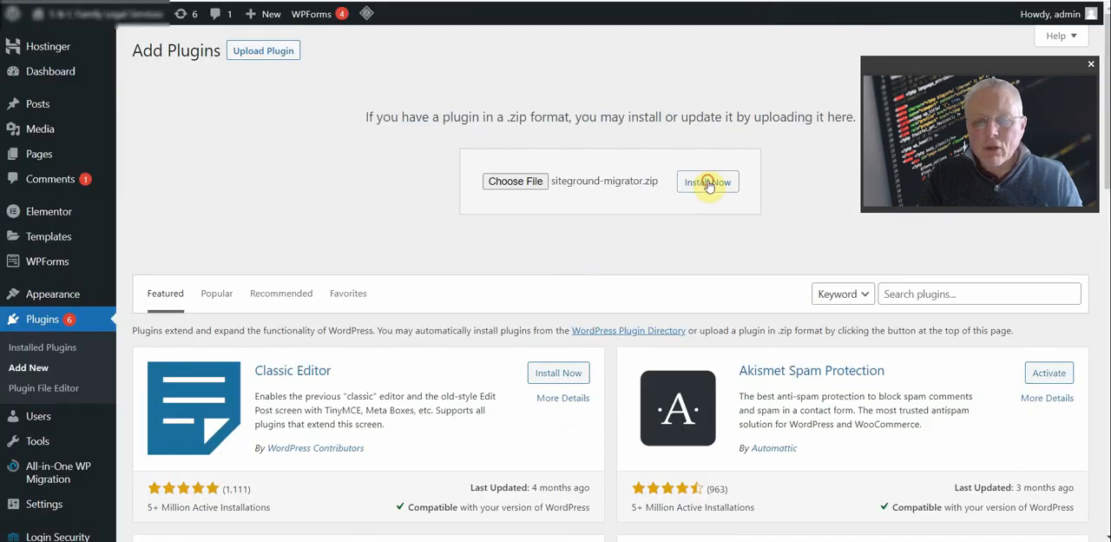
- Install the uploaded SiteGround Migrator plugin and activate it
left_click(707, 182)
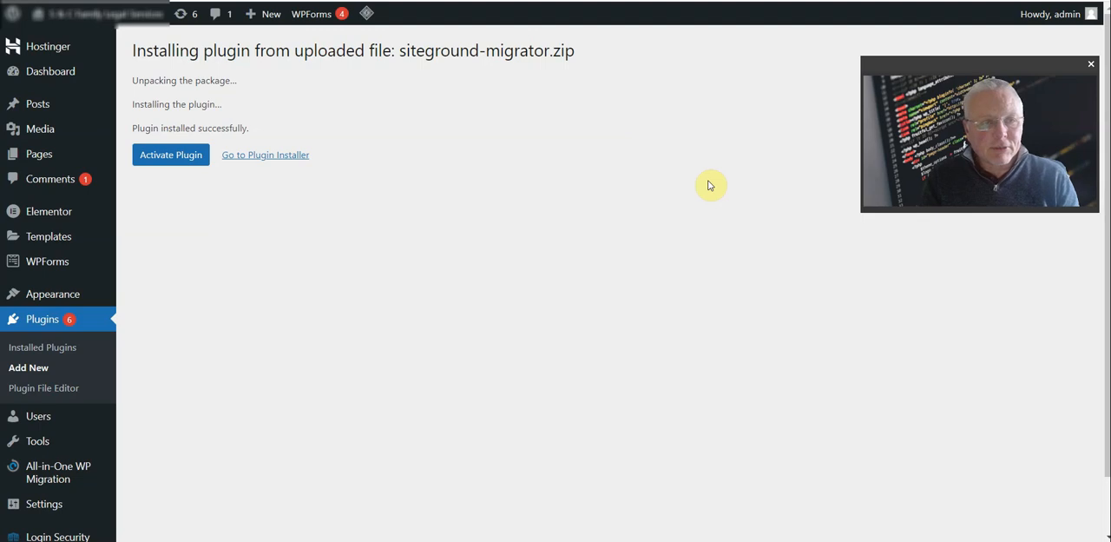
mouse_move(39, 154)
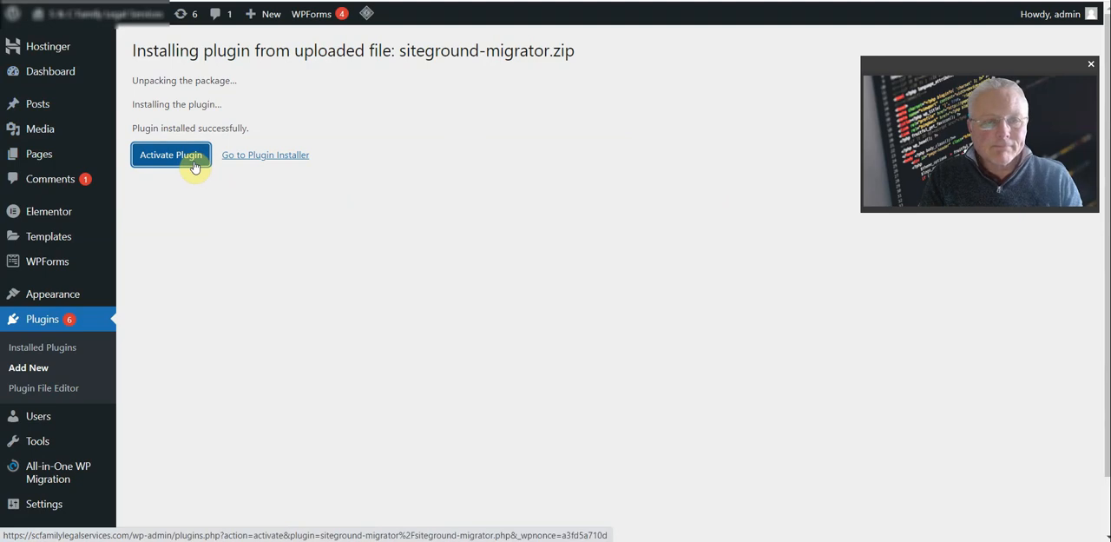
left_click(170, 155)
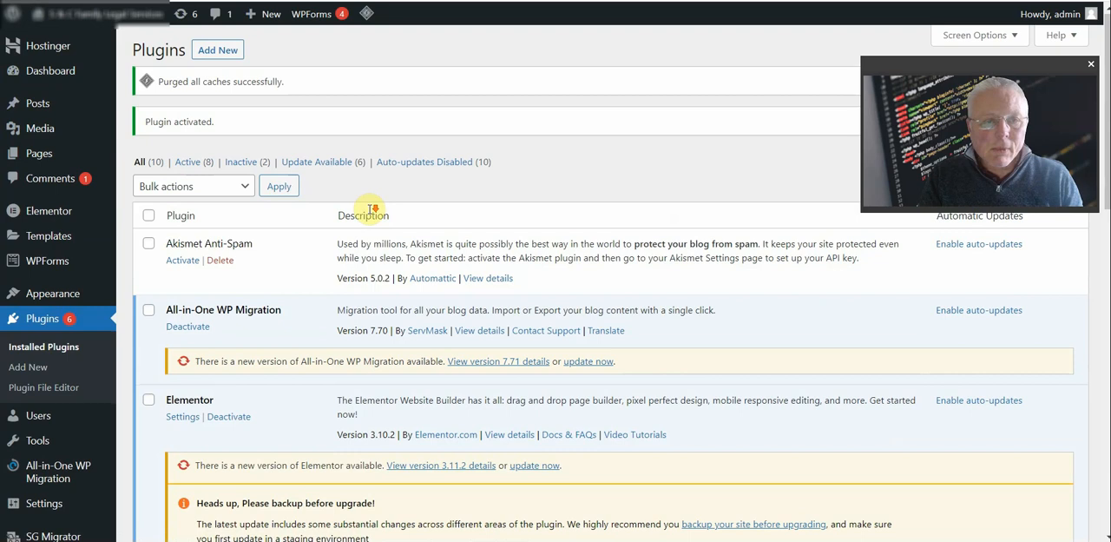
scroll("down", 3)
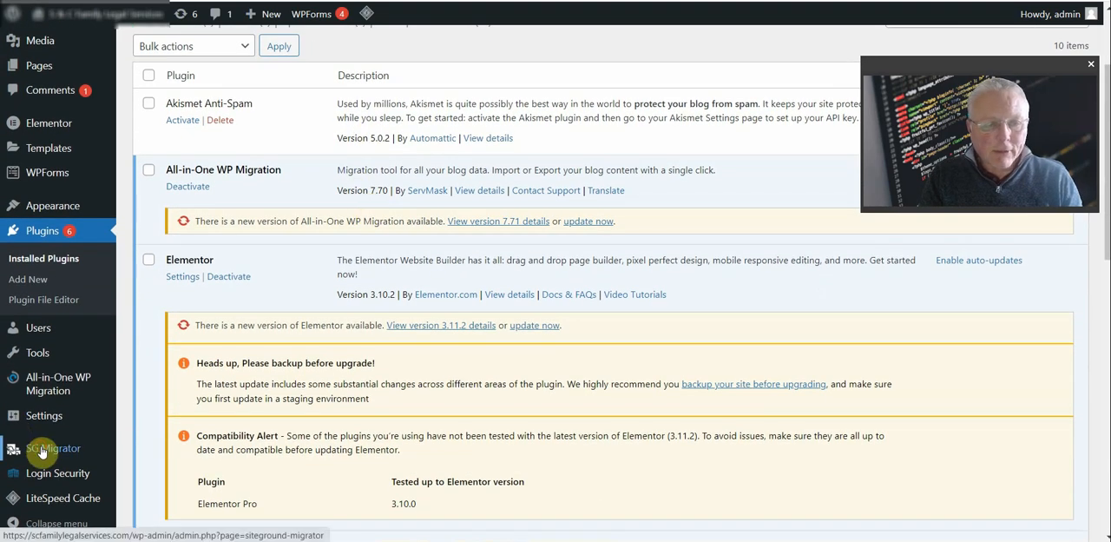
left_click(54, 448)
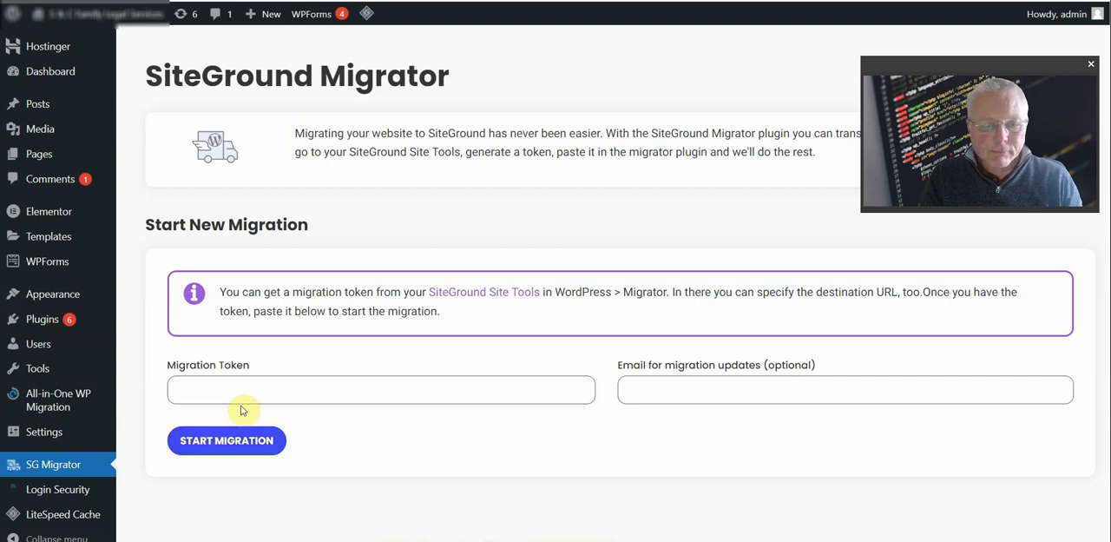
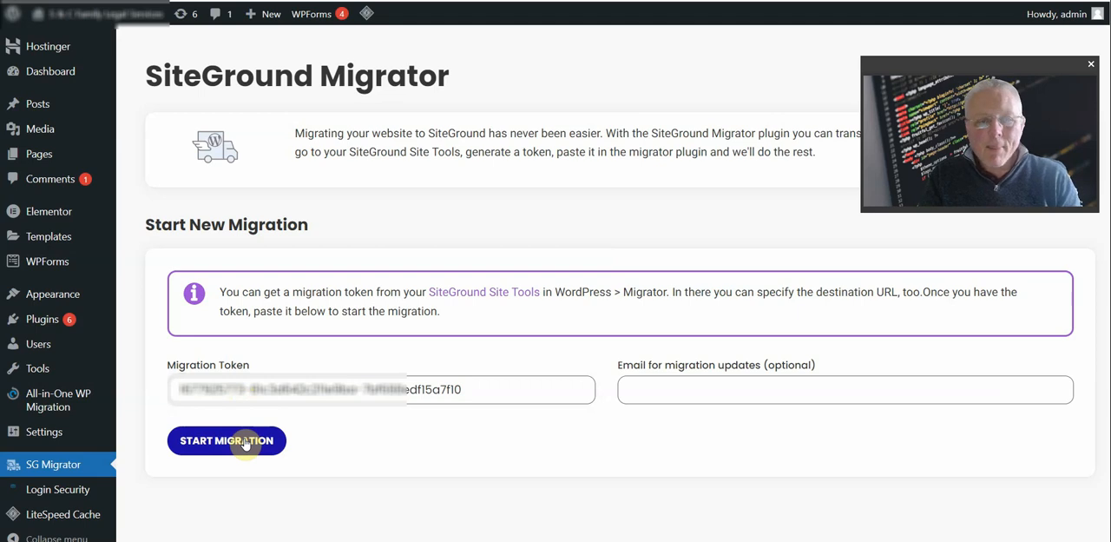
left_click(227, 440)
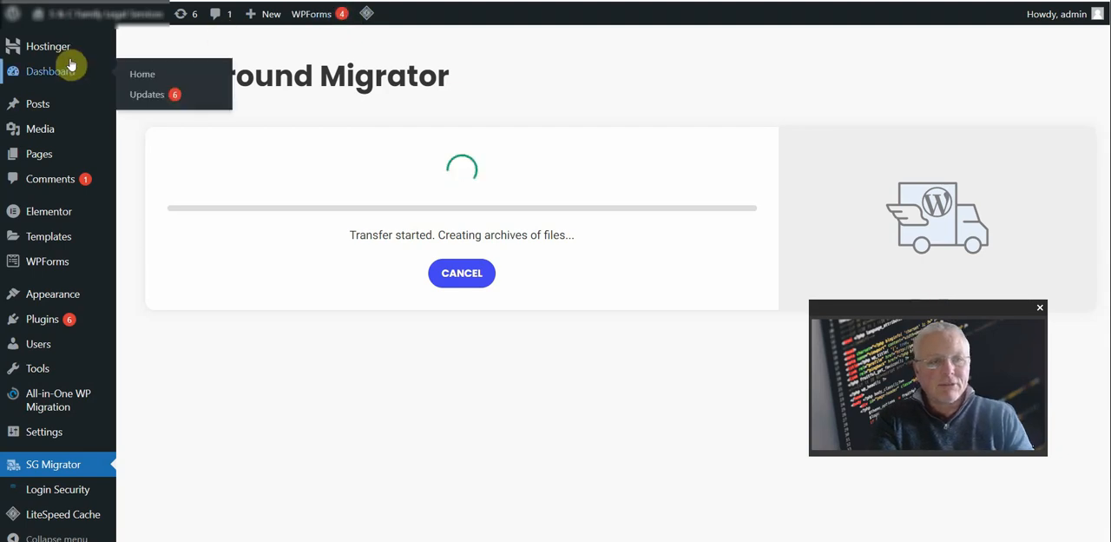
mouse_move(480, 317)
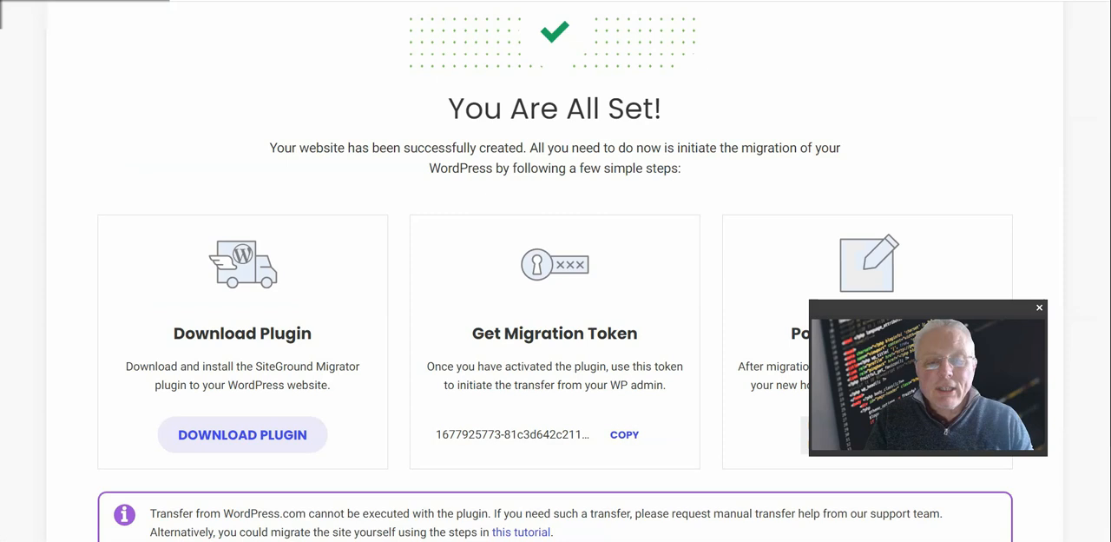
scroll("down", 3)
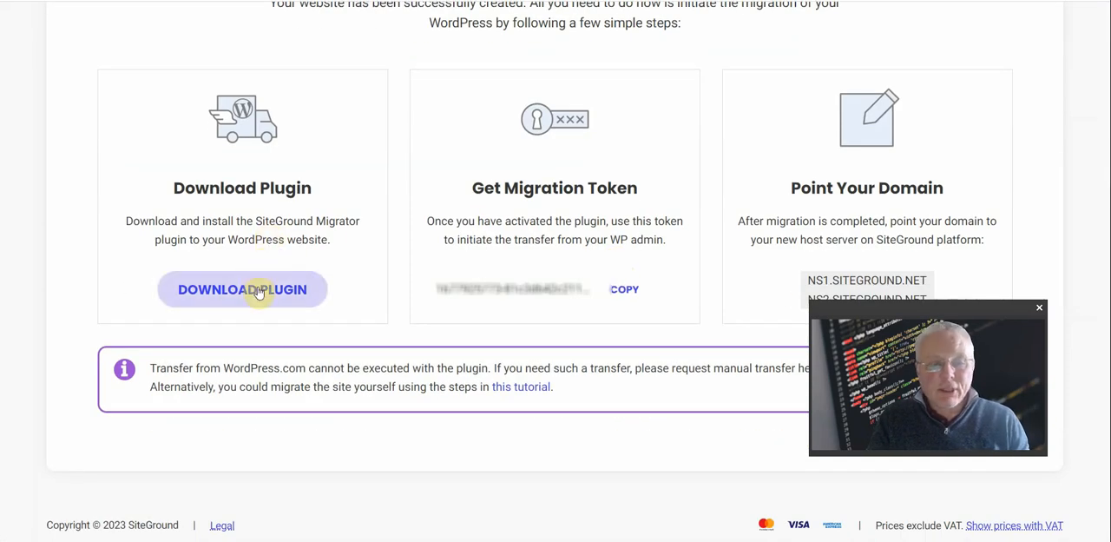
mouse_move(668, 295)
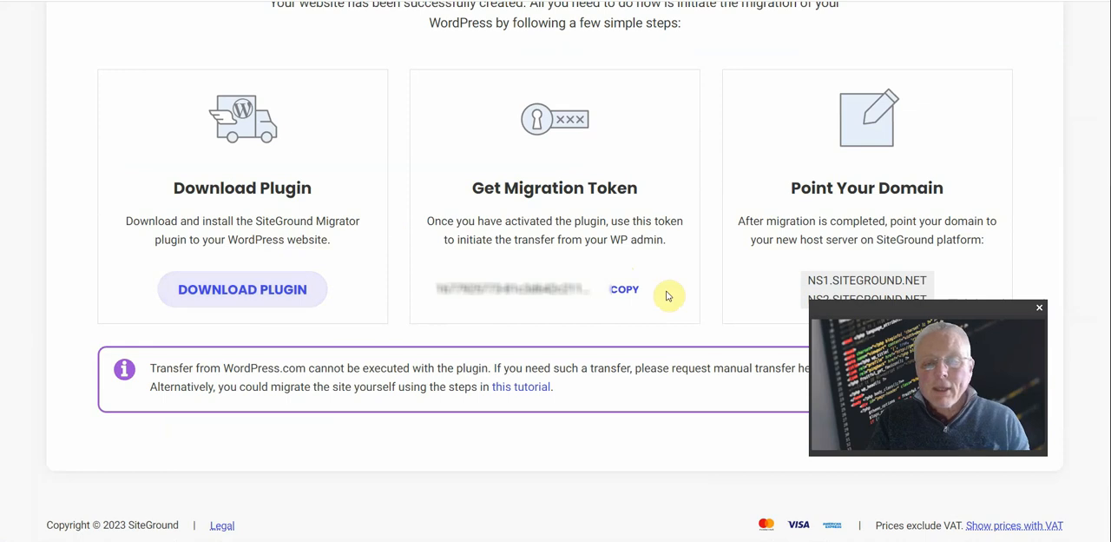
mouse_move(677, 313)
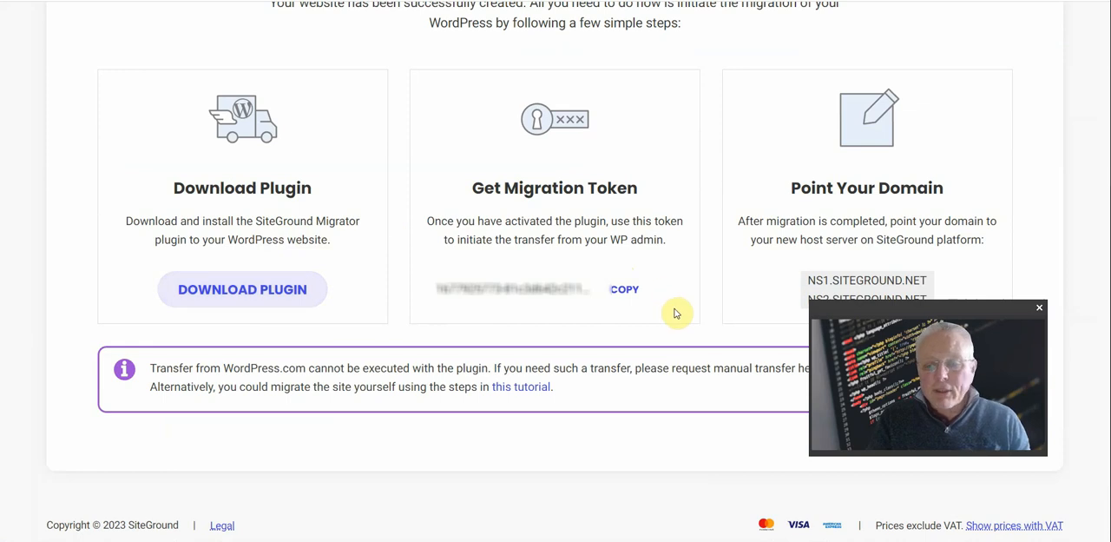
left_click_drag(928, 376, 616, 330)
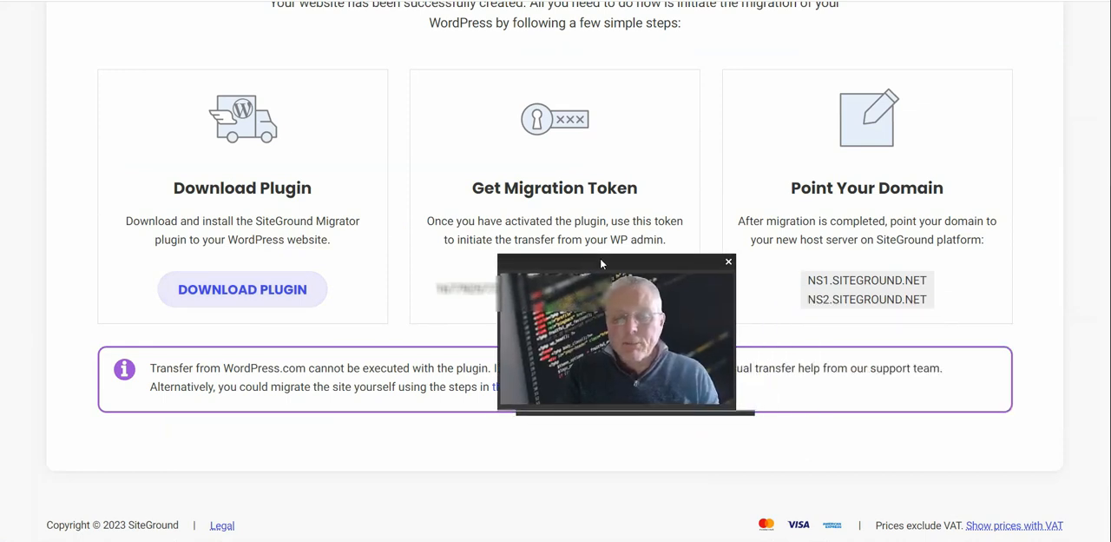